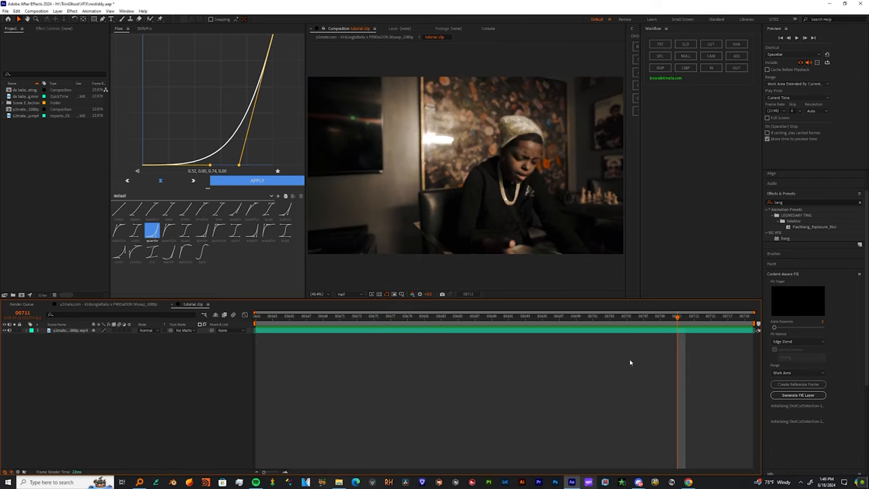
Step: Add an adjustment layer at frame 700 with the 'bang' muzzle flash preset, setting Place and Aim
text(J)
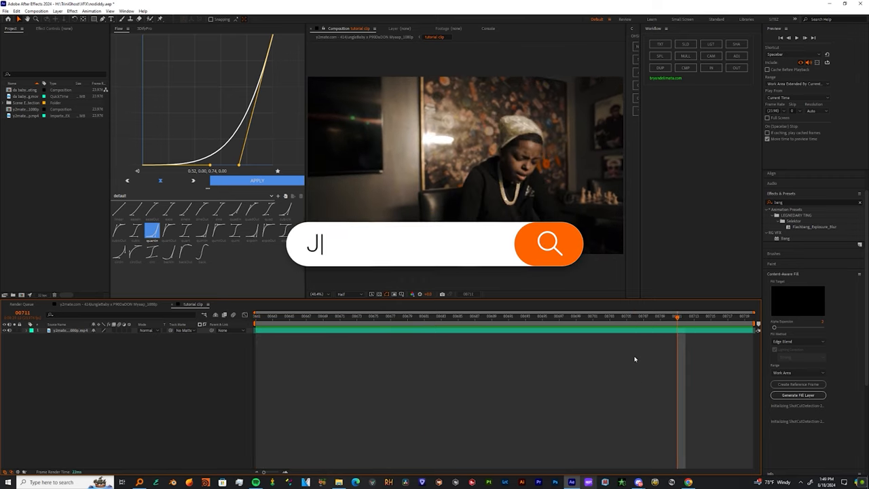
text(SITEZ.NYC)
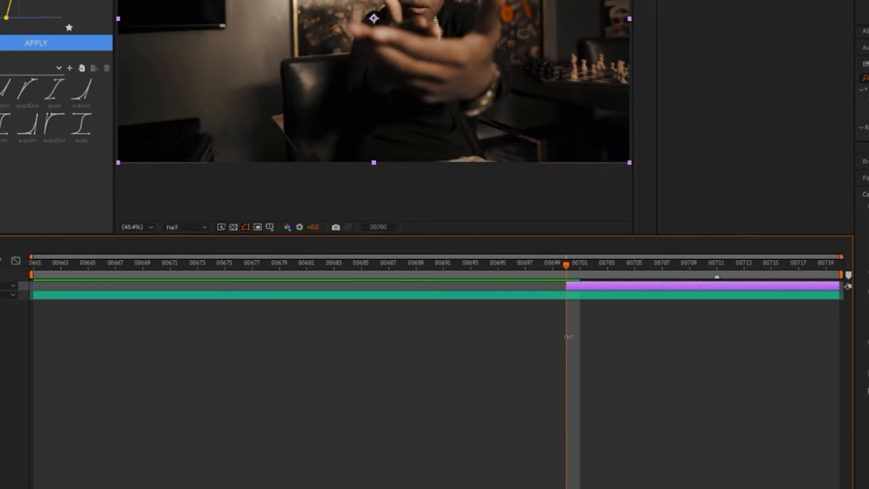
text(bang)
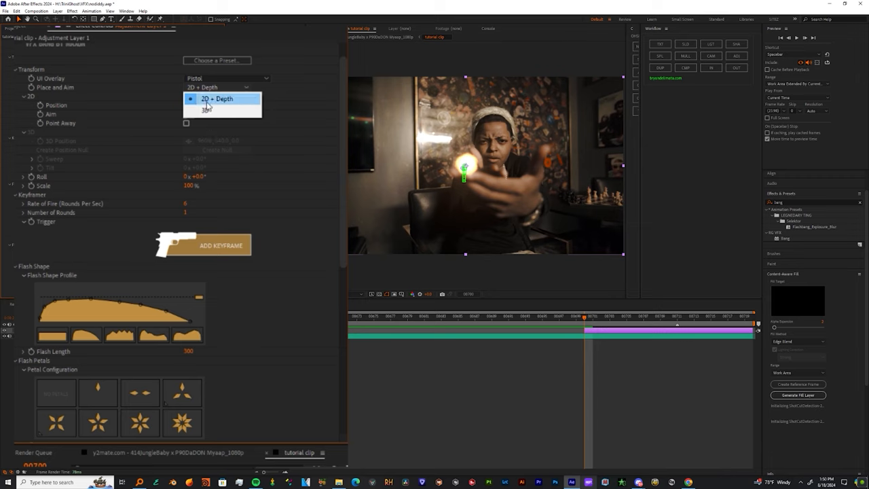
click(206, 109)
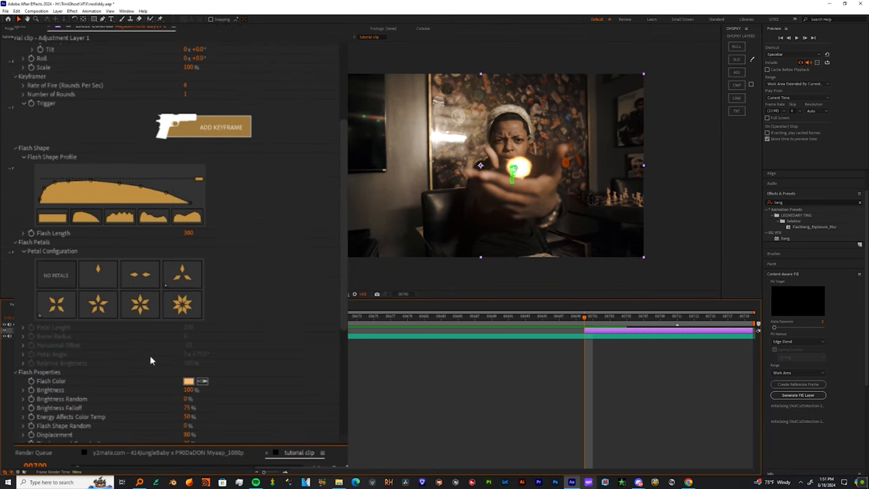
Step: Raise the muzzle flash Glow Amount to 100% and Glow Size to 265
scroll(down, 3)
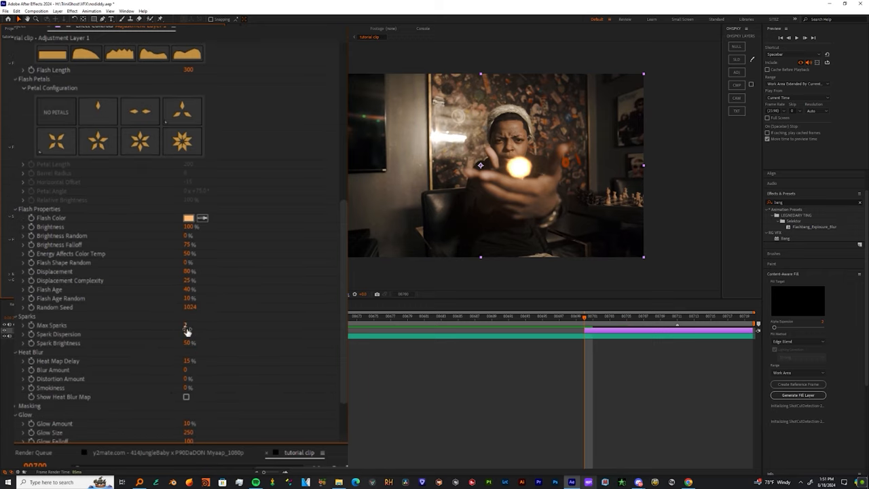
scroll(down, 3)
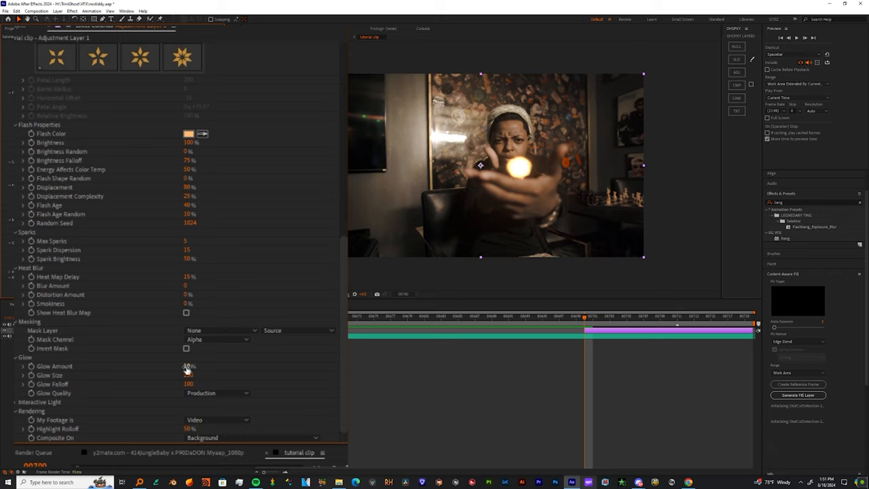
drag(189, 366, 183, 366)
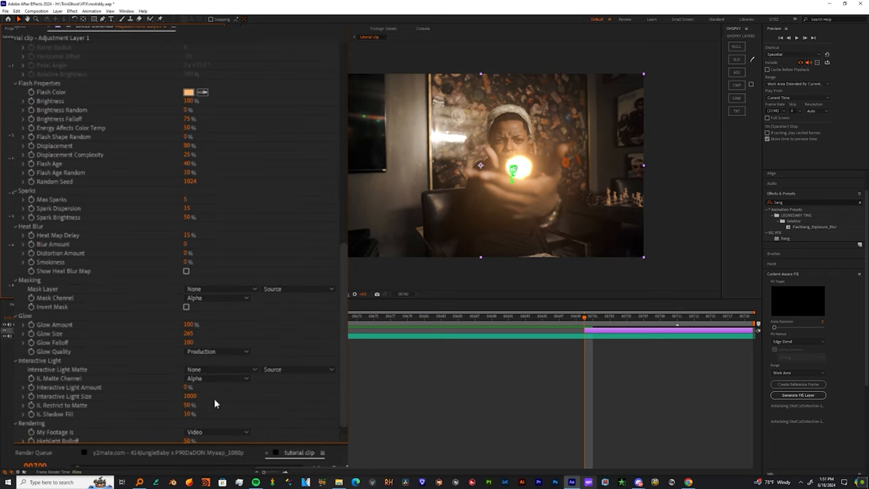
Step: Use the y2mate footage as Interactive Light Matte, with 3D placement, Sweep 85° and Flash Length 212
click(217, 370)
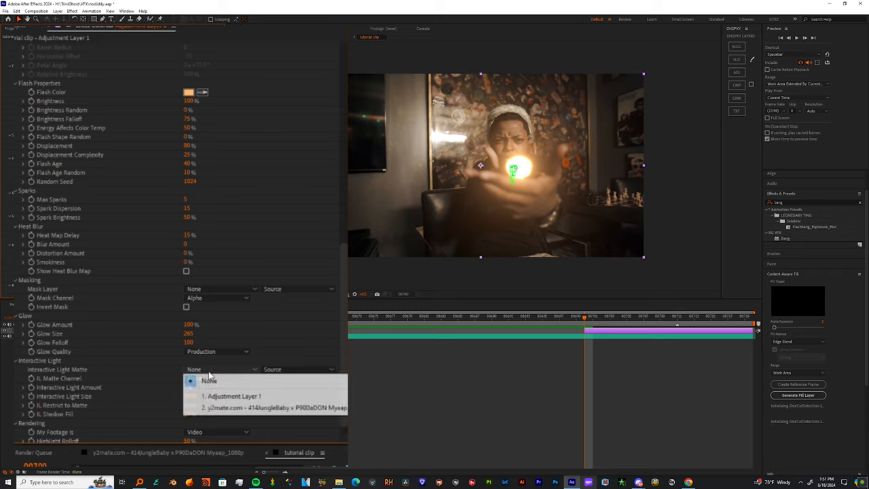
click(231, 407)
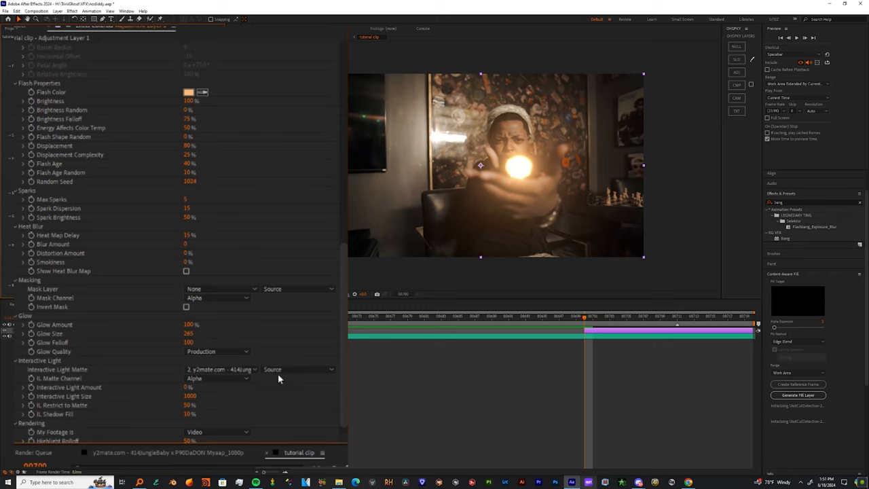
click(299, 370)
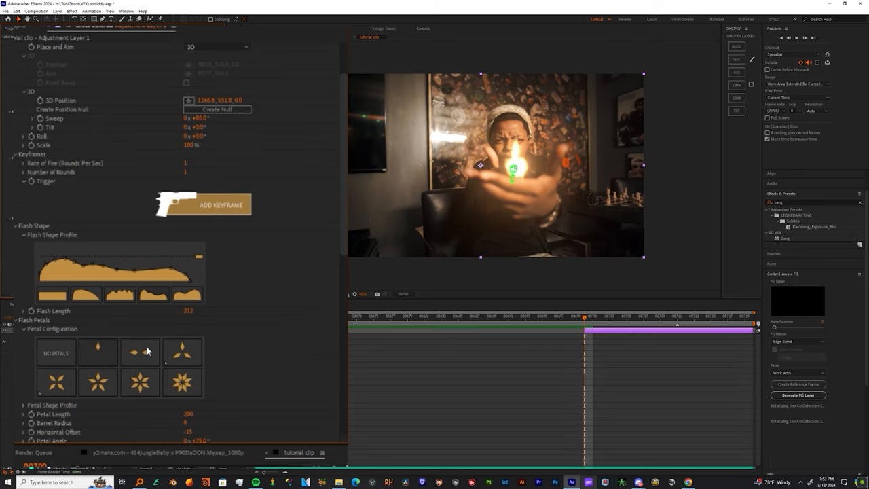
Step: Choose the five-point star petal preset and set Petal Length to 125
click(140, 382)
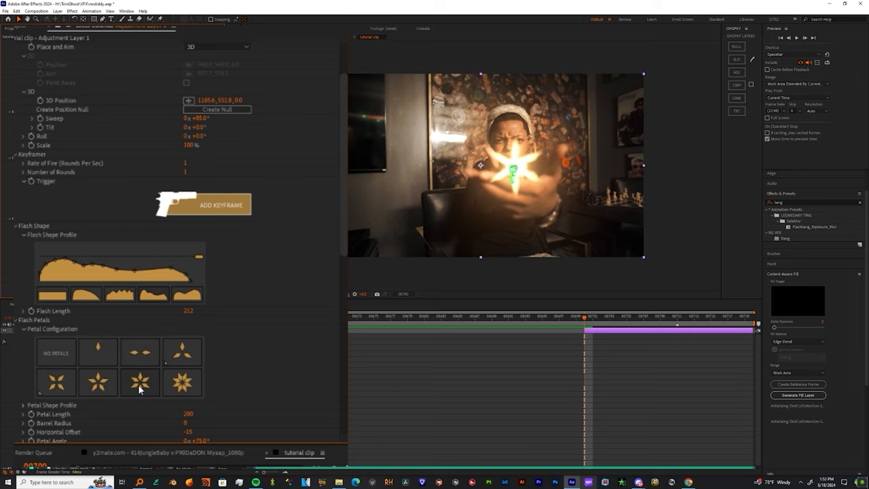
click(98, 382)
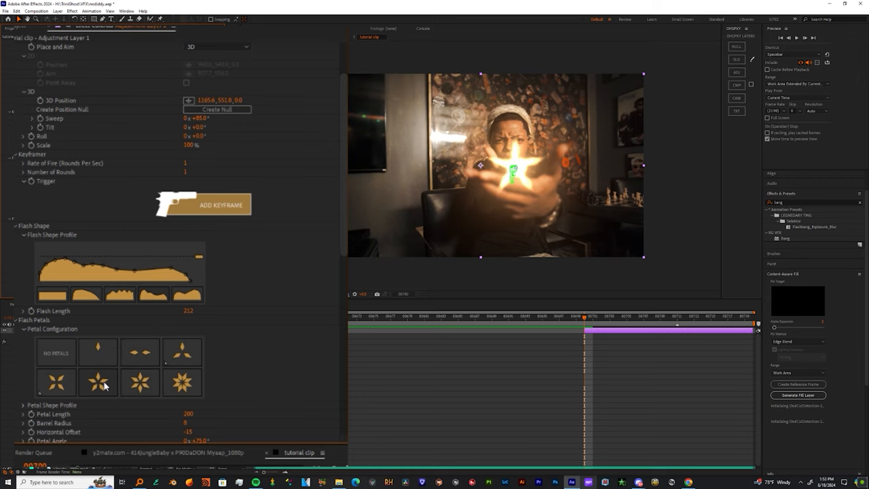
scroll(down, 3)
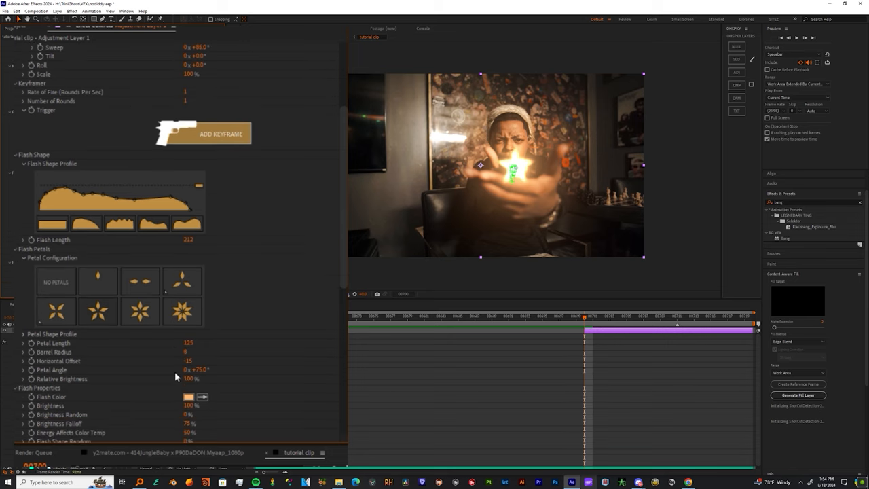
Step: Set the Flash Color to a warm orange shade in the color picker
click(189, 396)
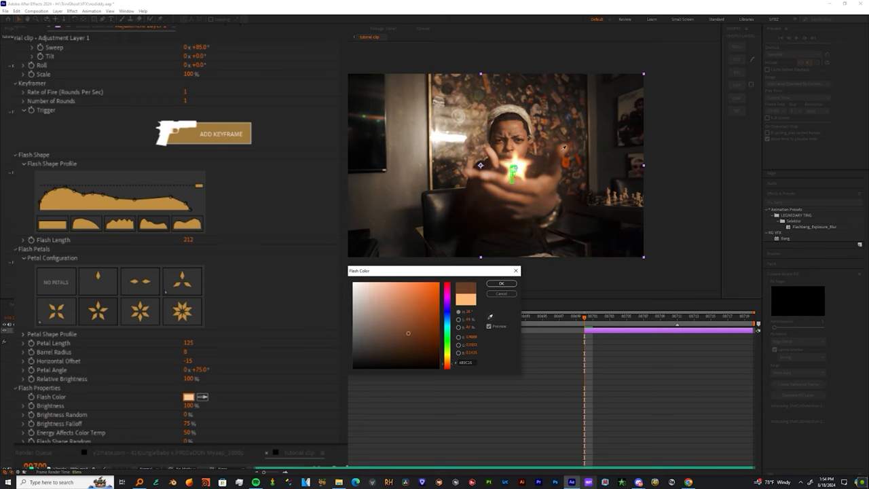
click(501, 283)
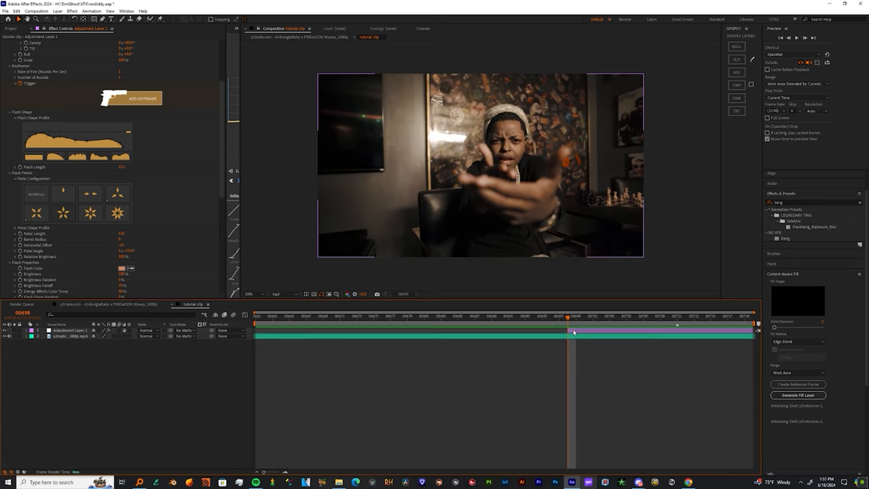
Step: Duplicate the music-video footage layer and add a new adjustment layer on top
click(68, 330)
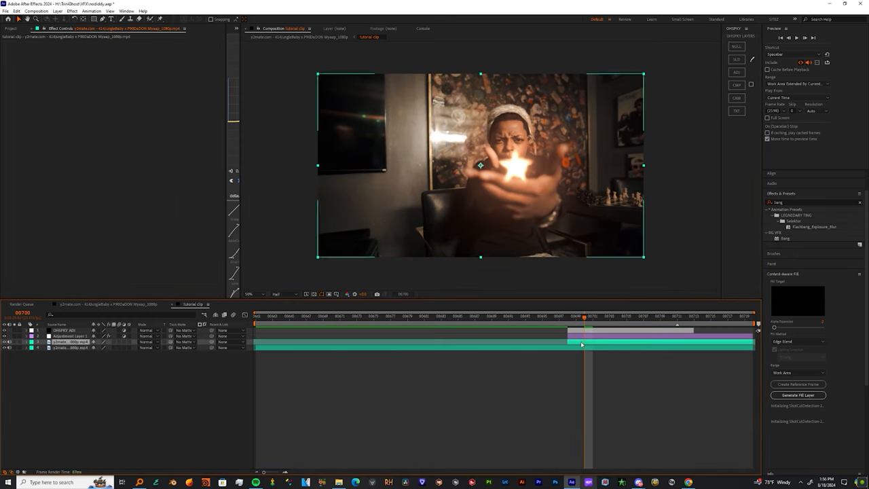
text(de)
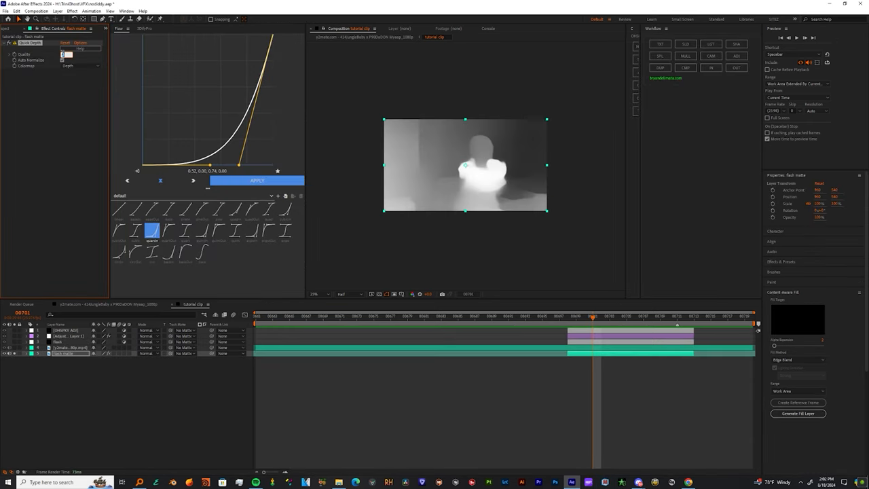
Step: Search effects for Gaussian Blur and apply S_HueSatBright to the flash layer
click(601, 317)
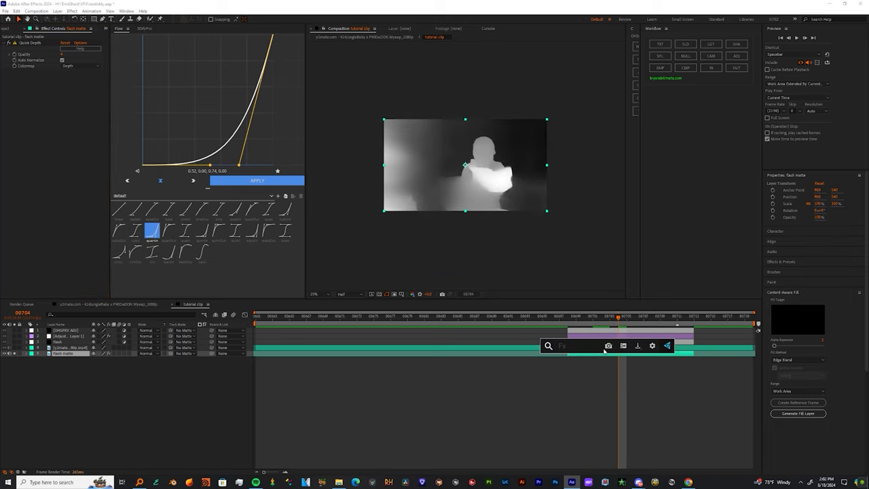
text(gaussia)
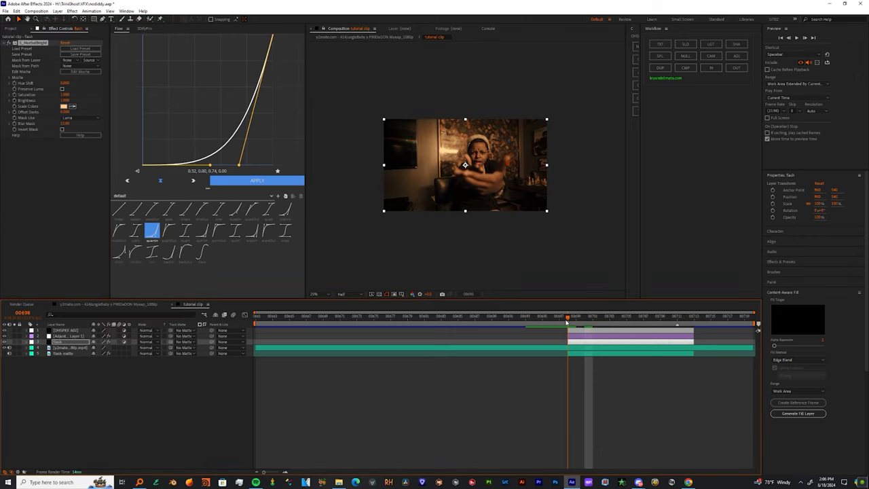
Step: Mask S_HueSatBright by flash matte luma, inverted, Blur Mask 12, Brightness 1.28
click(80, 59)
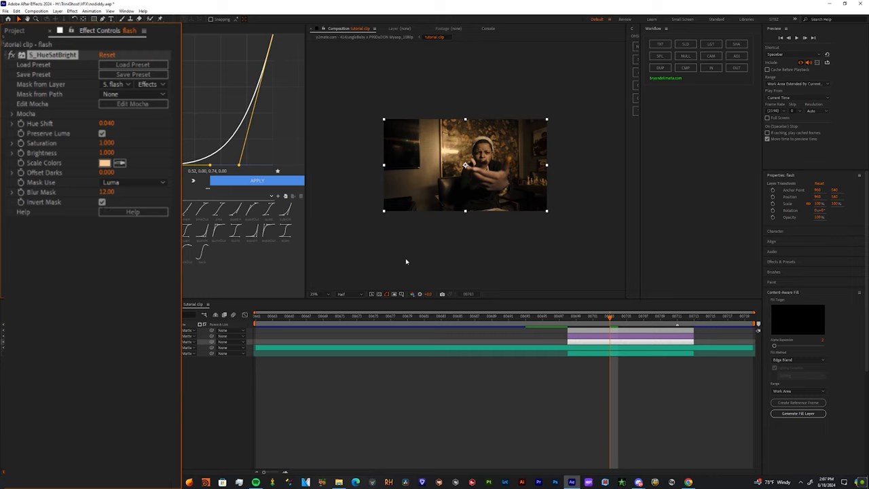
click(584, 316)
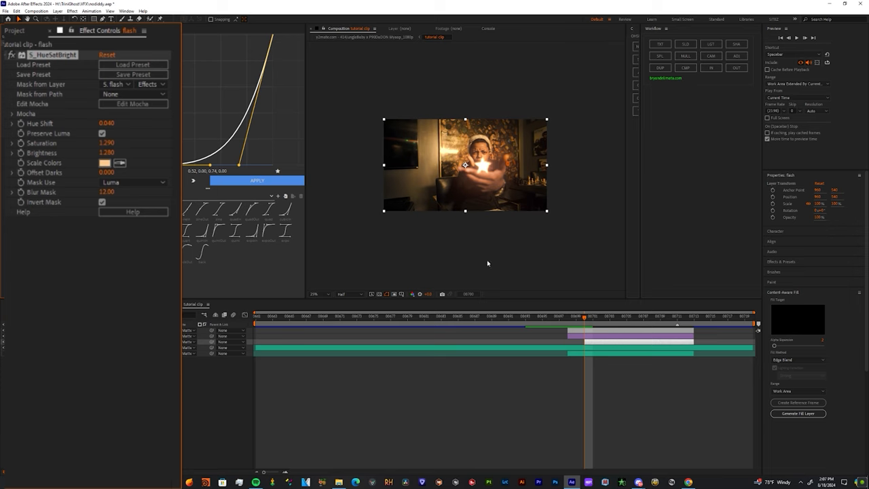
text(open)
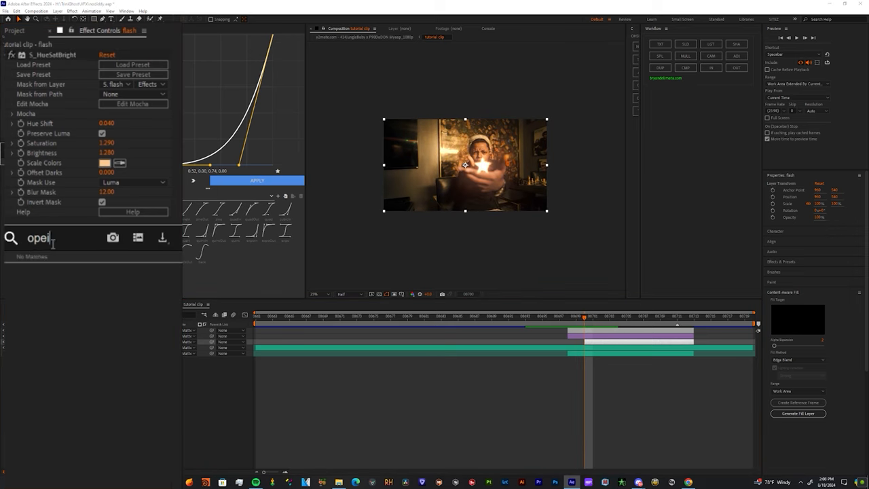
Step: Apply Optical Glow to the flash layer from an 'optical' effects search
text(optical)
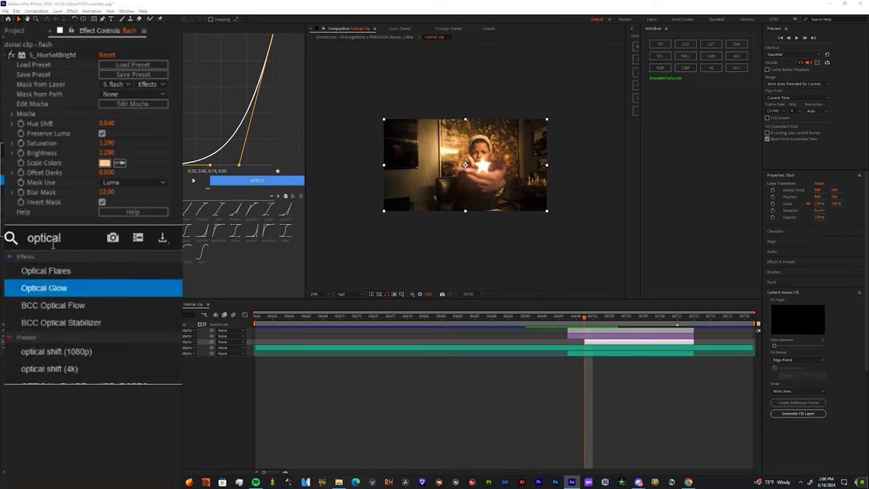
double_click(43, 287)
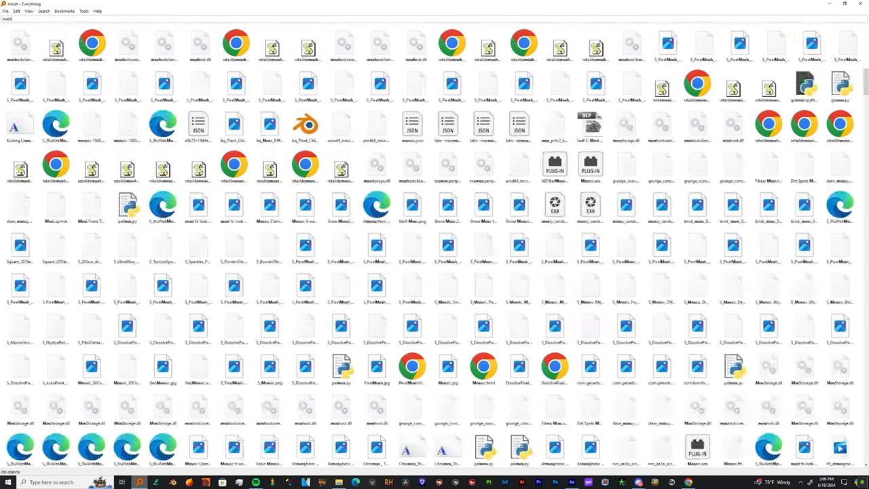
Step: Search Everything for 'gun smoke' stock footage files
text(gun smoke)
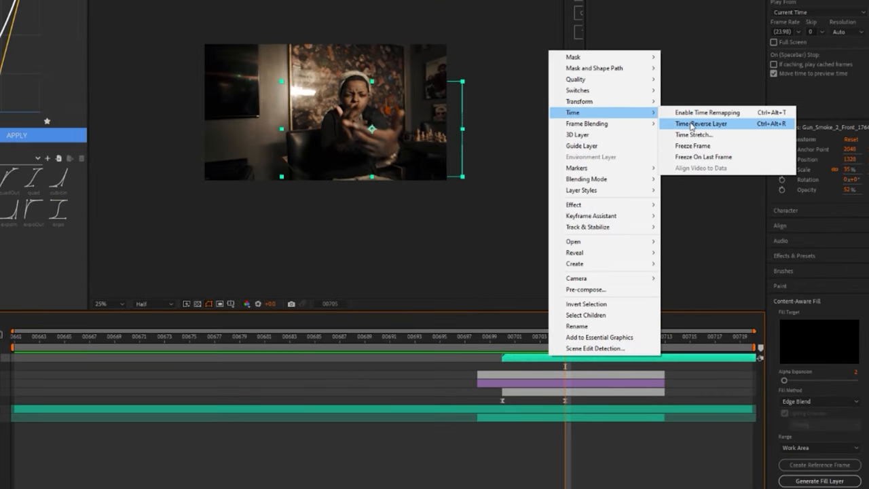
Step: Time-reverse the gun smoke clip layer so the smoke plays backwards
click(700, 122)
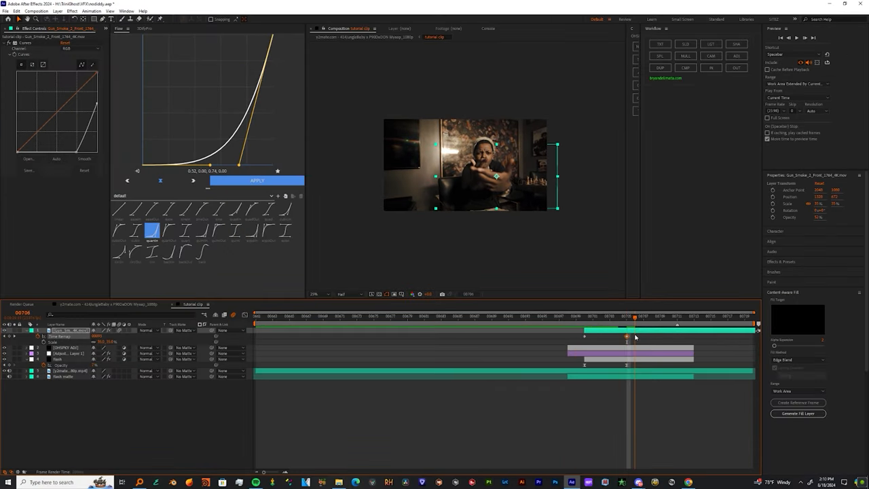
click(593, 316)
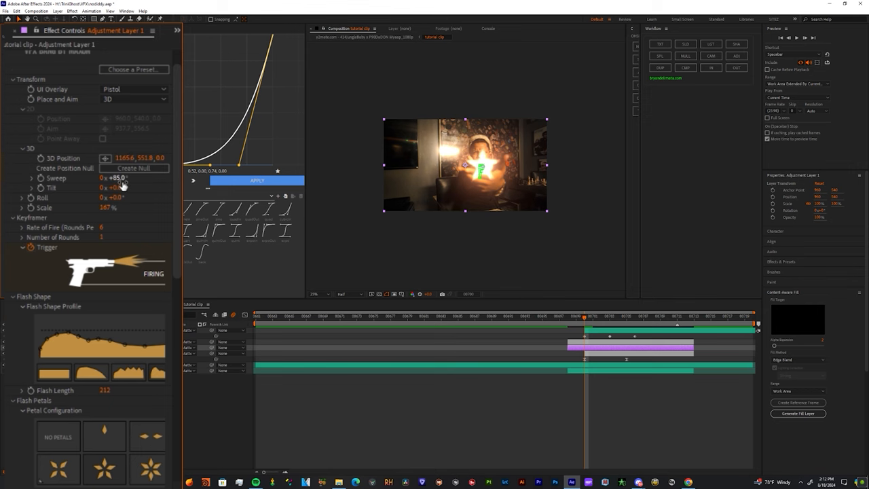
Step: Scroll through the muzzle flash plugin settings on the adjustment layer
scroll(down, 3)
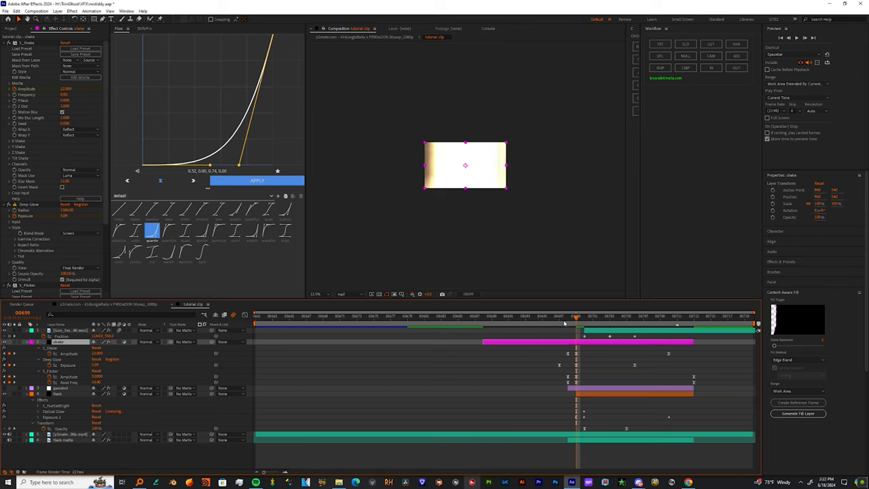
Step: Remove Deep Glow from the shake layer, deselect it, and scrub to before the flash
click(569, 317)
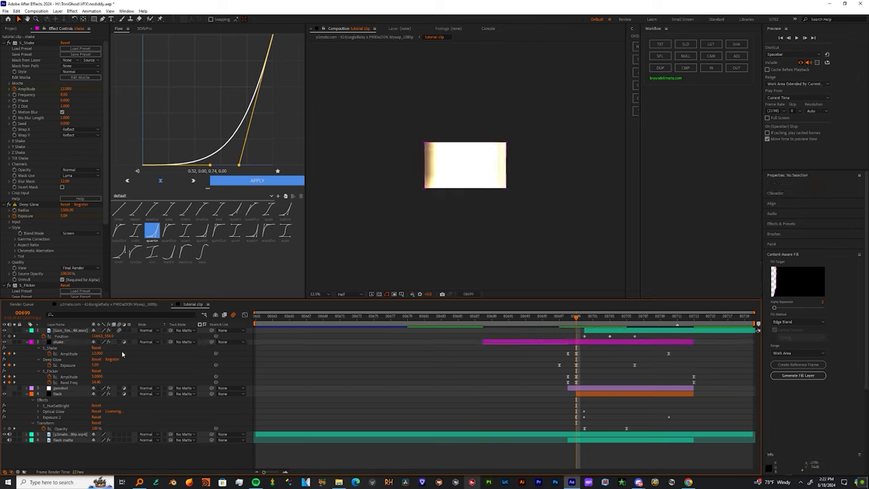
click(51, 341)
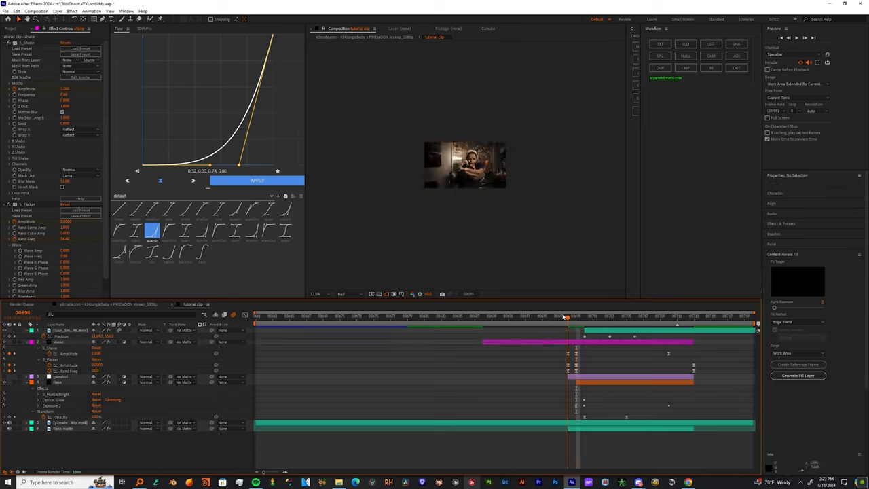
click(543, 316)
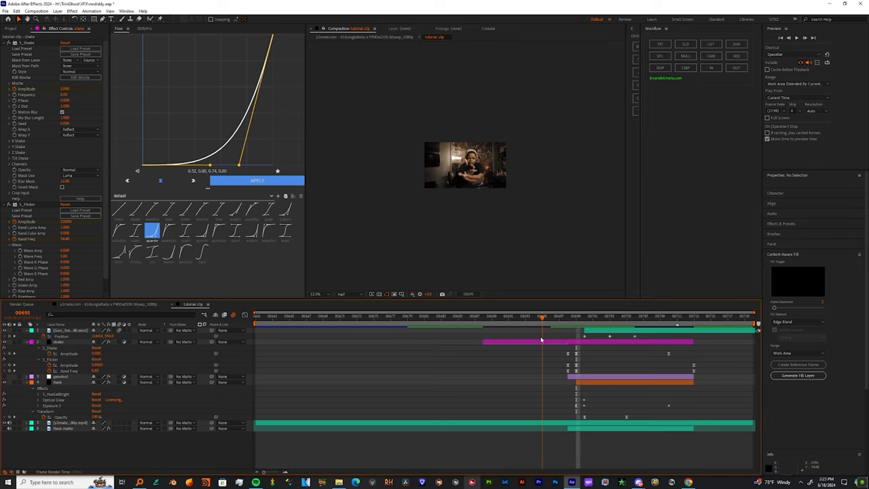
click(544, 316)
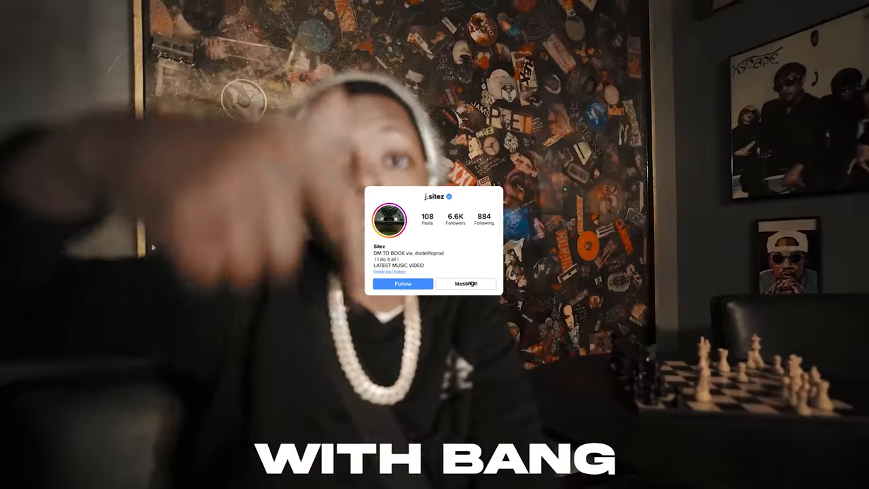
Step: Play the final muzzle-flash shot full screen to review it
click(402, 283)
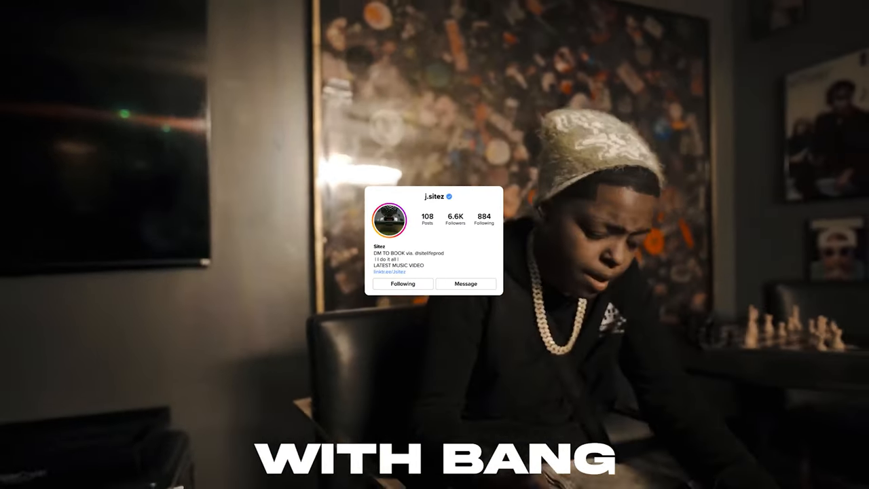